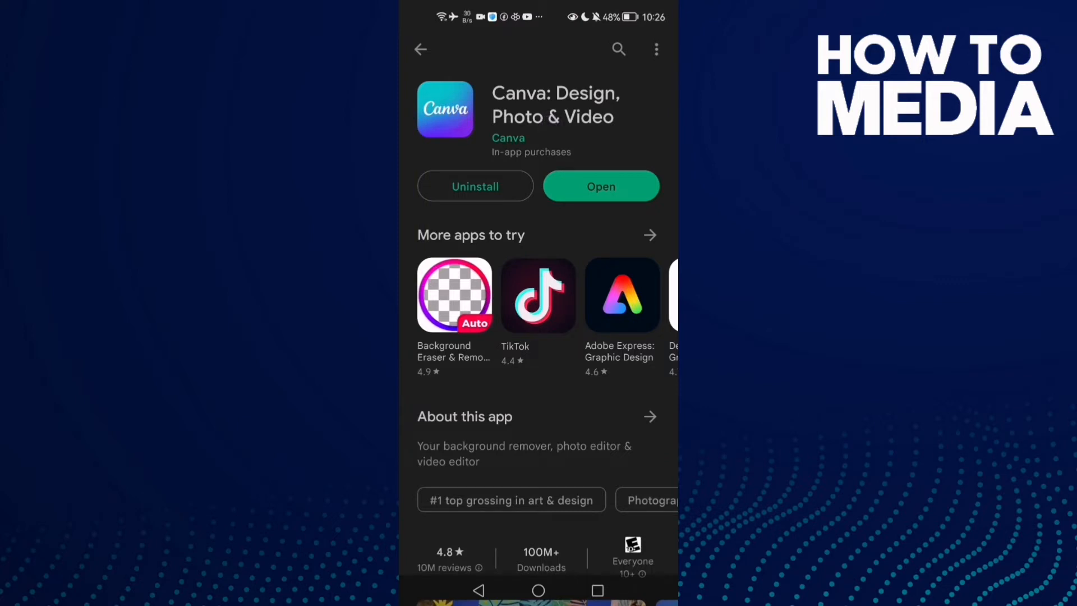
# Step: Confirm Canva's Play Store page shows only Uninstall/Open, then go to the home screen
pyautogui.scroll(-3)
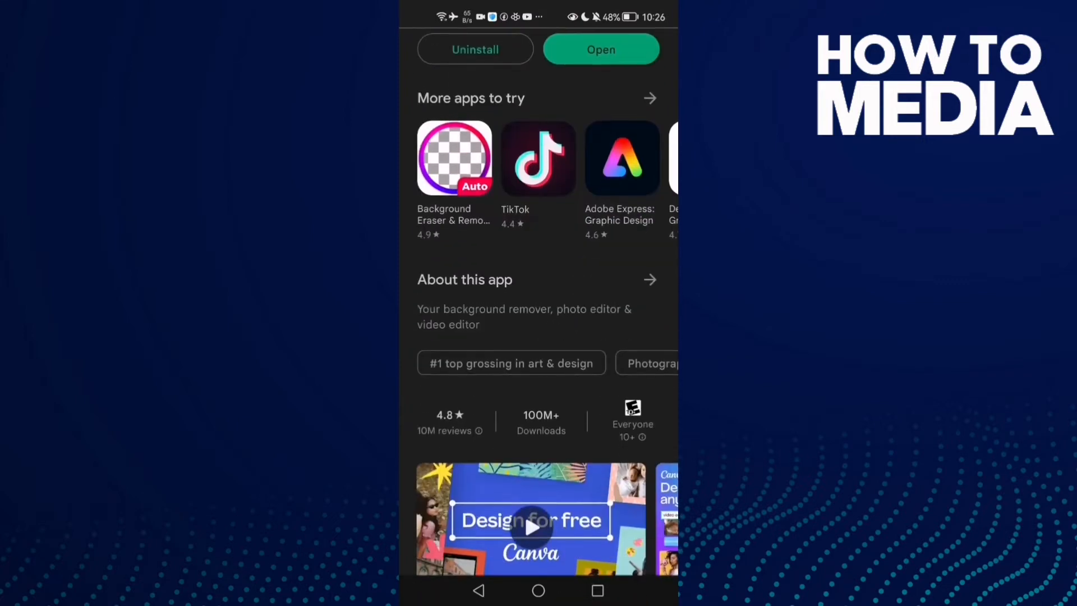
pyautogui.click(538, 590)
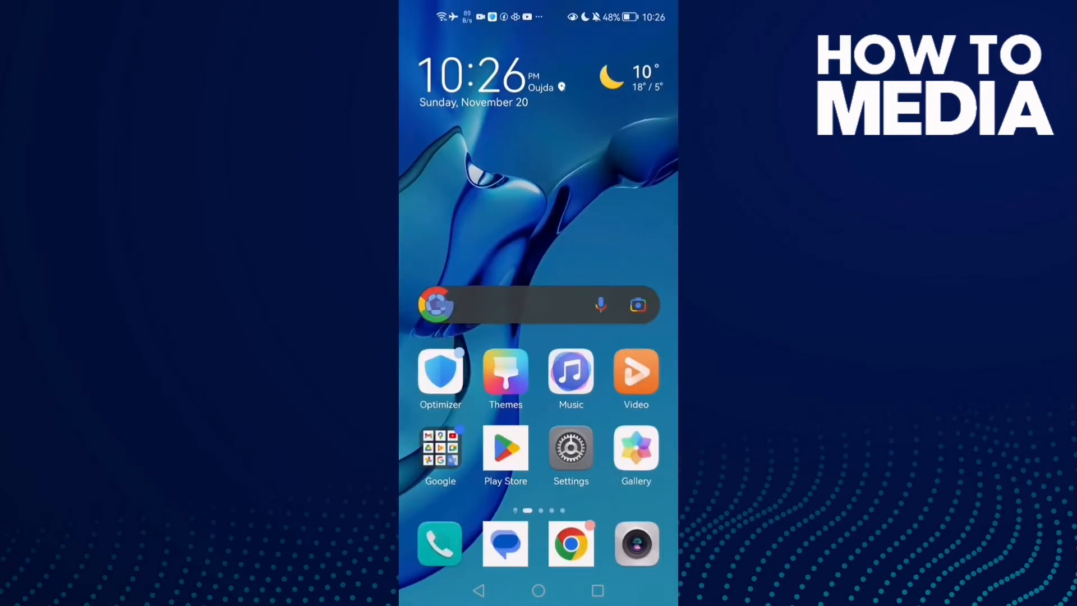
# Step: Open Settings and go to the Apps list to find Canva
pyautogui.click(571, 450)
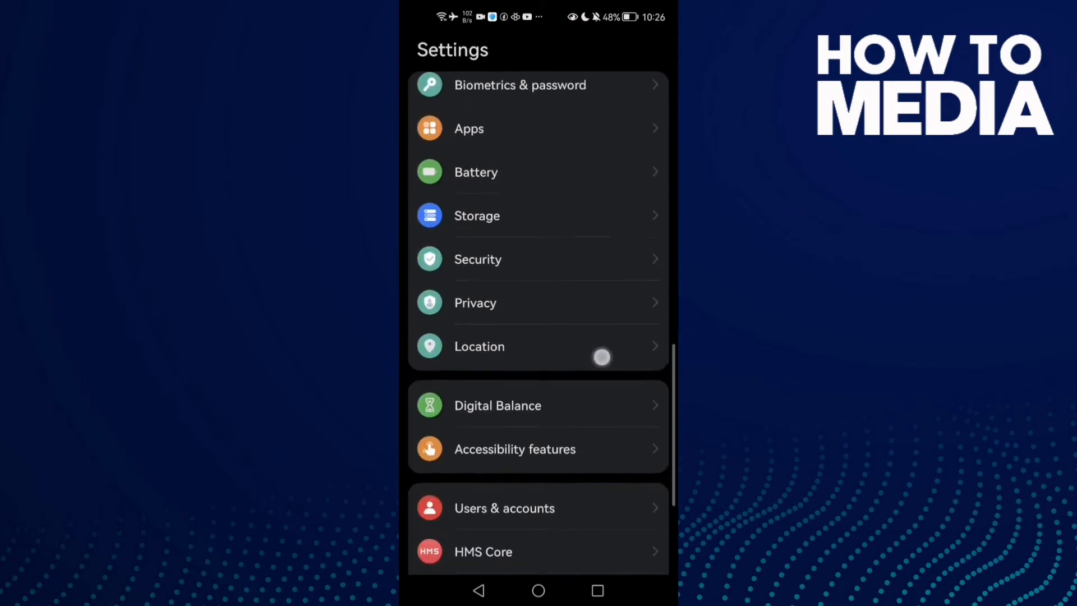
pyautogui.scroll(-3)
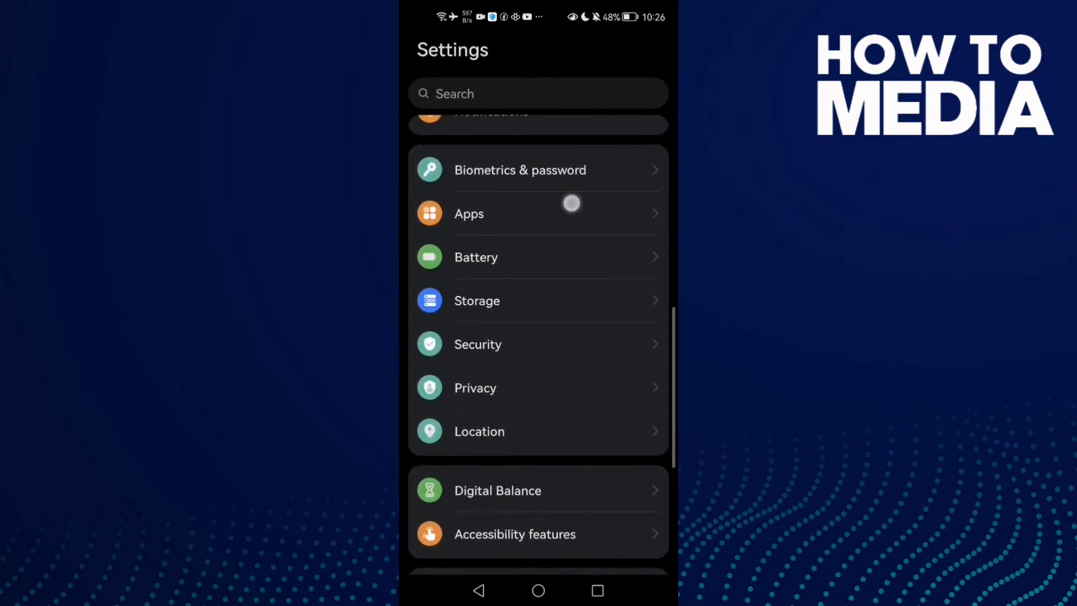
pyautogui.click(468, 214)
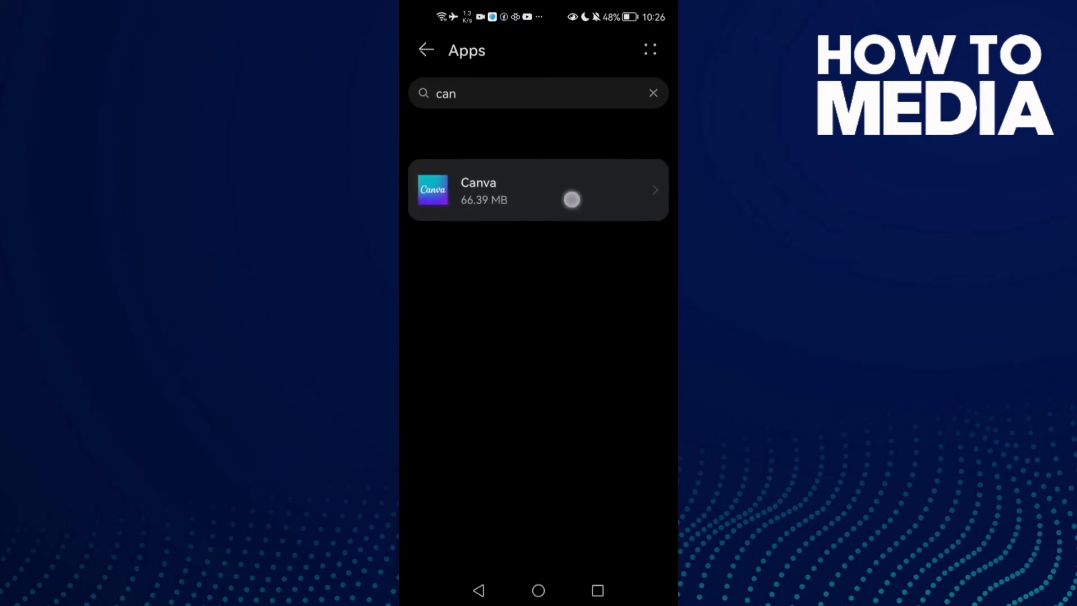
# Step: Clear Canva's cache to 0 B from its Storage page and return to App info
pyautogui.click(538, 190)
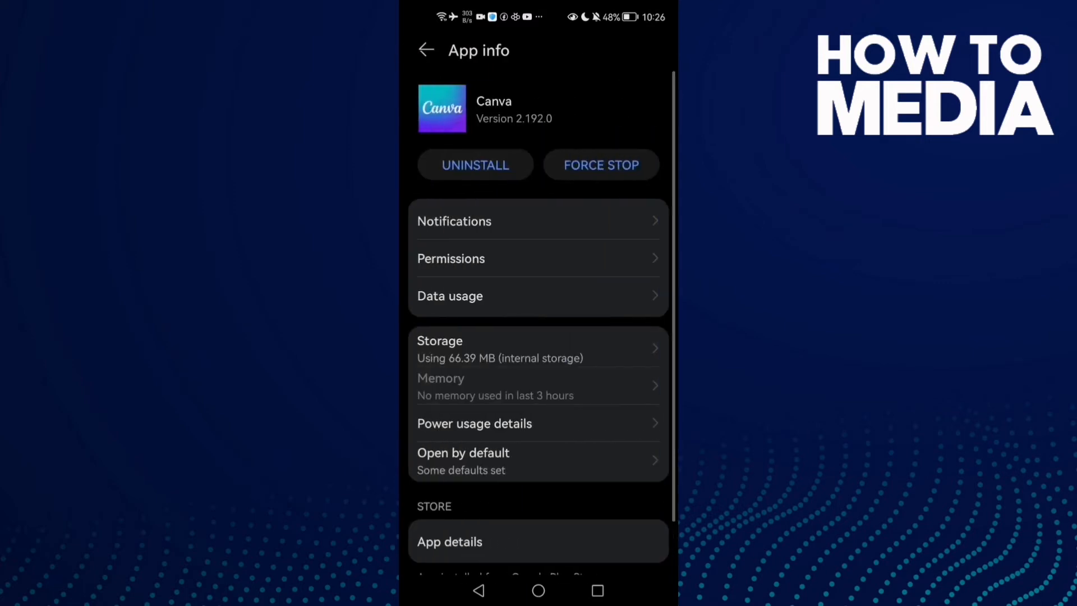
pyautogui.click(600, 165)
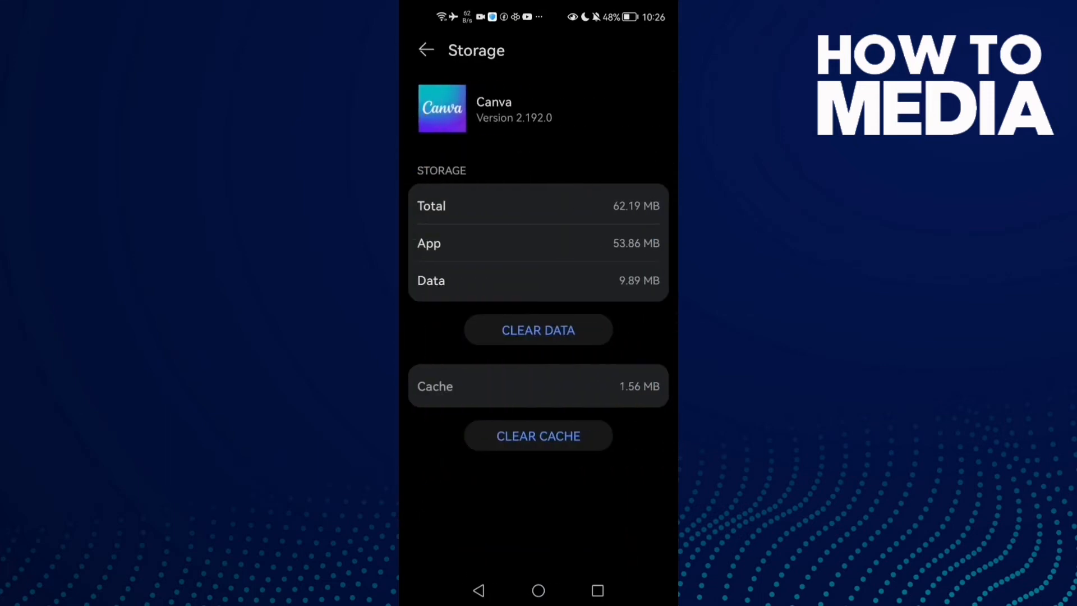
pyautogui.click(538, 436)
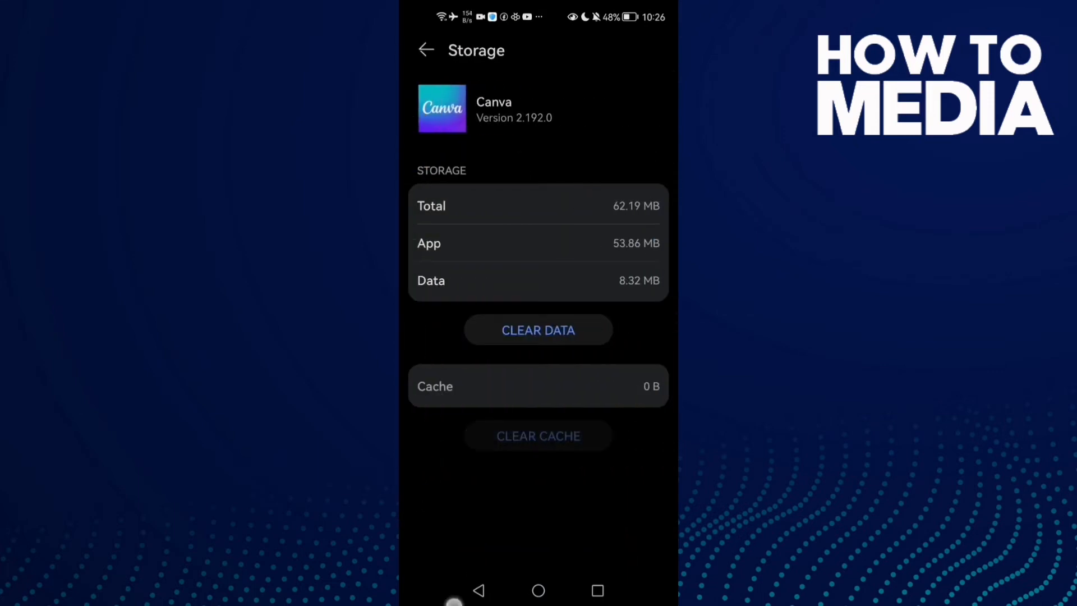
pyautogui.click(426, 49)
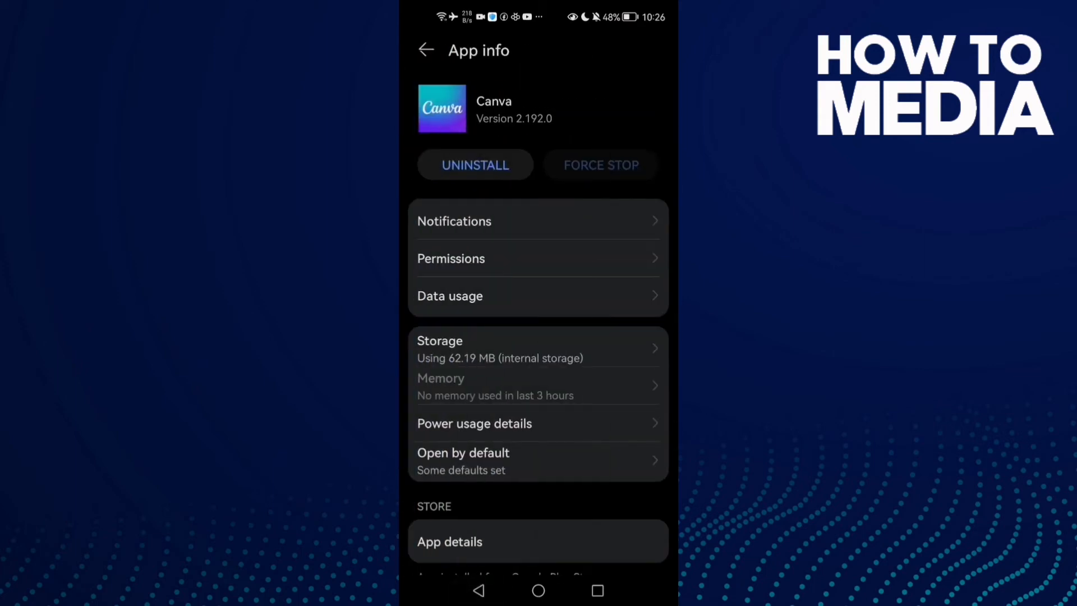
# Step: Confirm Canva's Storage permission is set to Allow, then go to the home screen
pyautogui.click(484, 258)
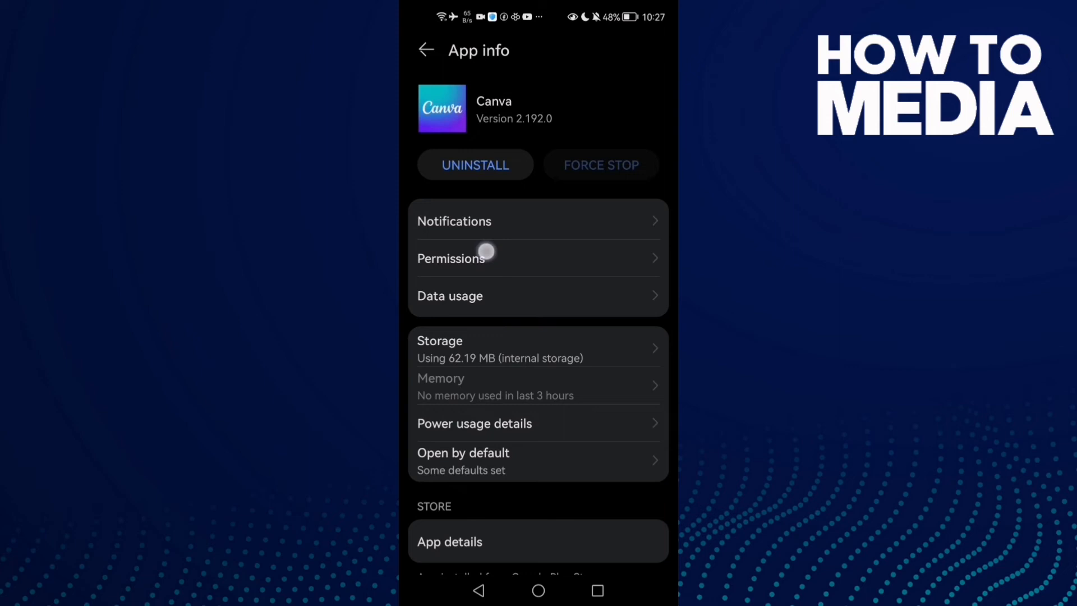
pyautogui.click(450, 257)
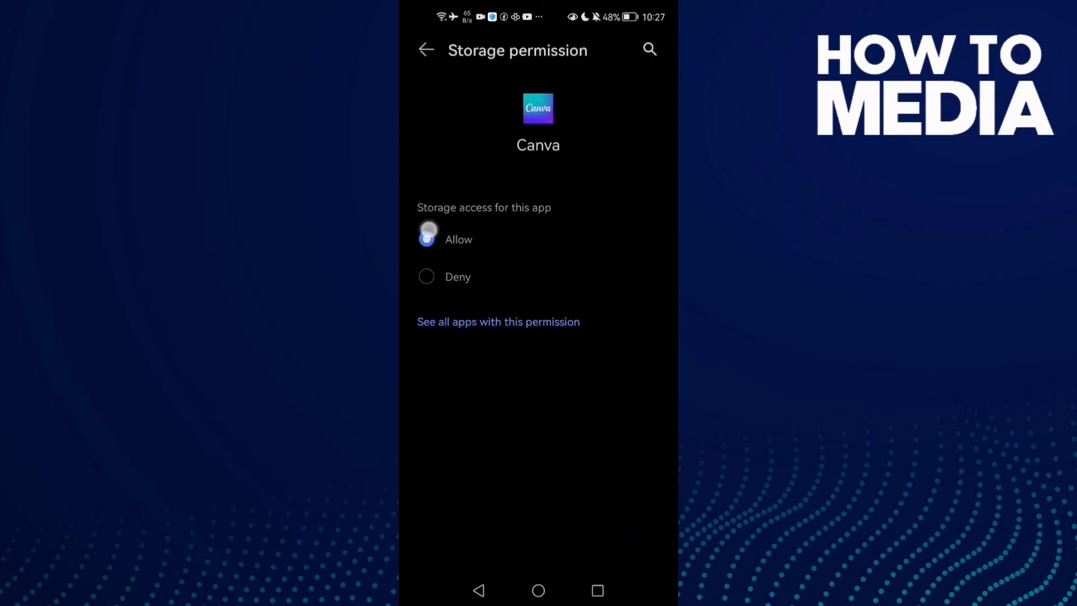
pyautogui.click(538, 590)
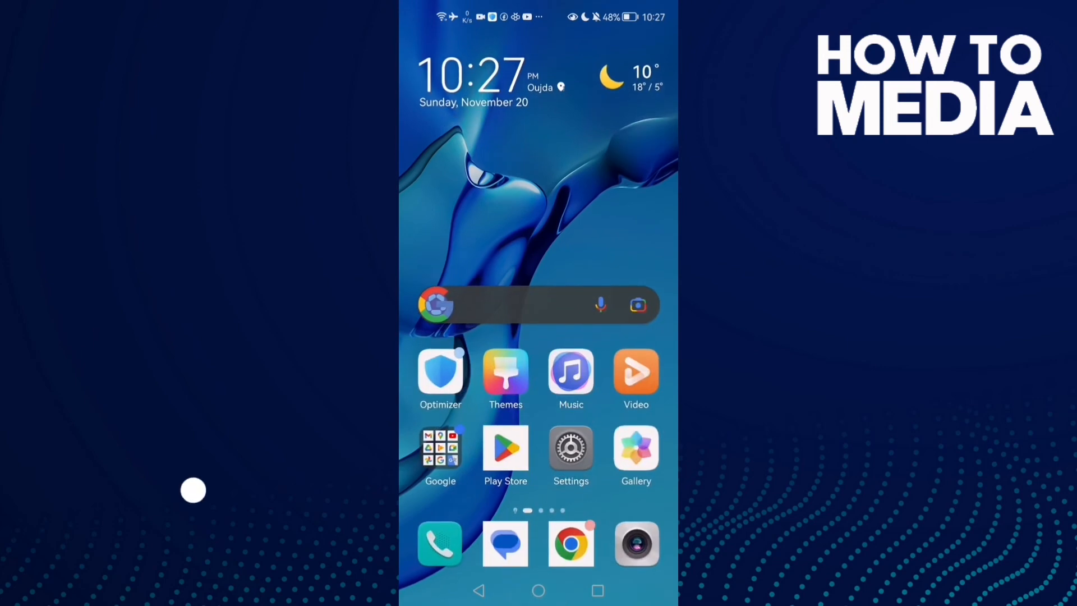